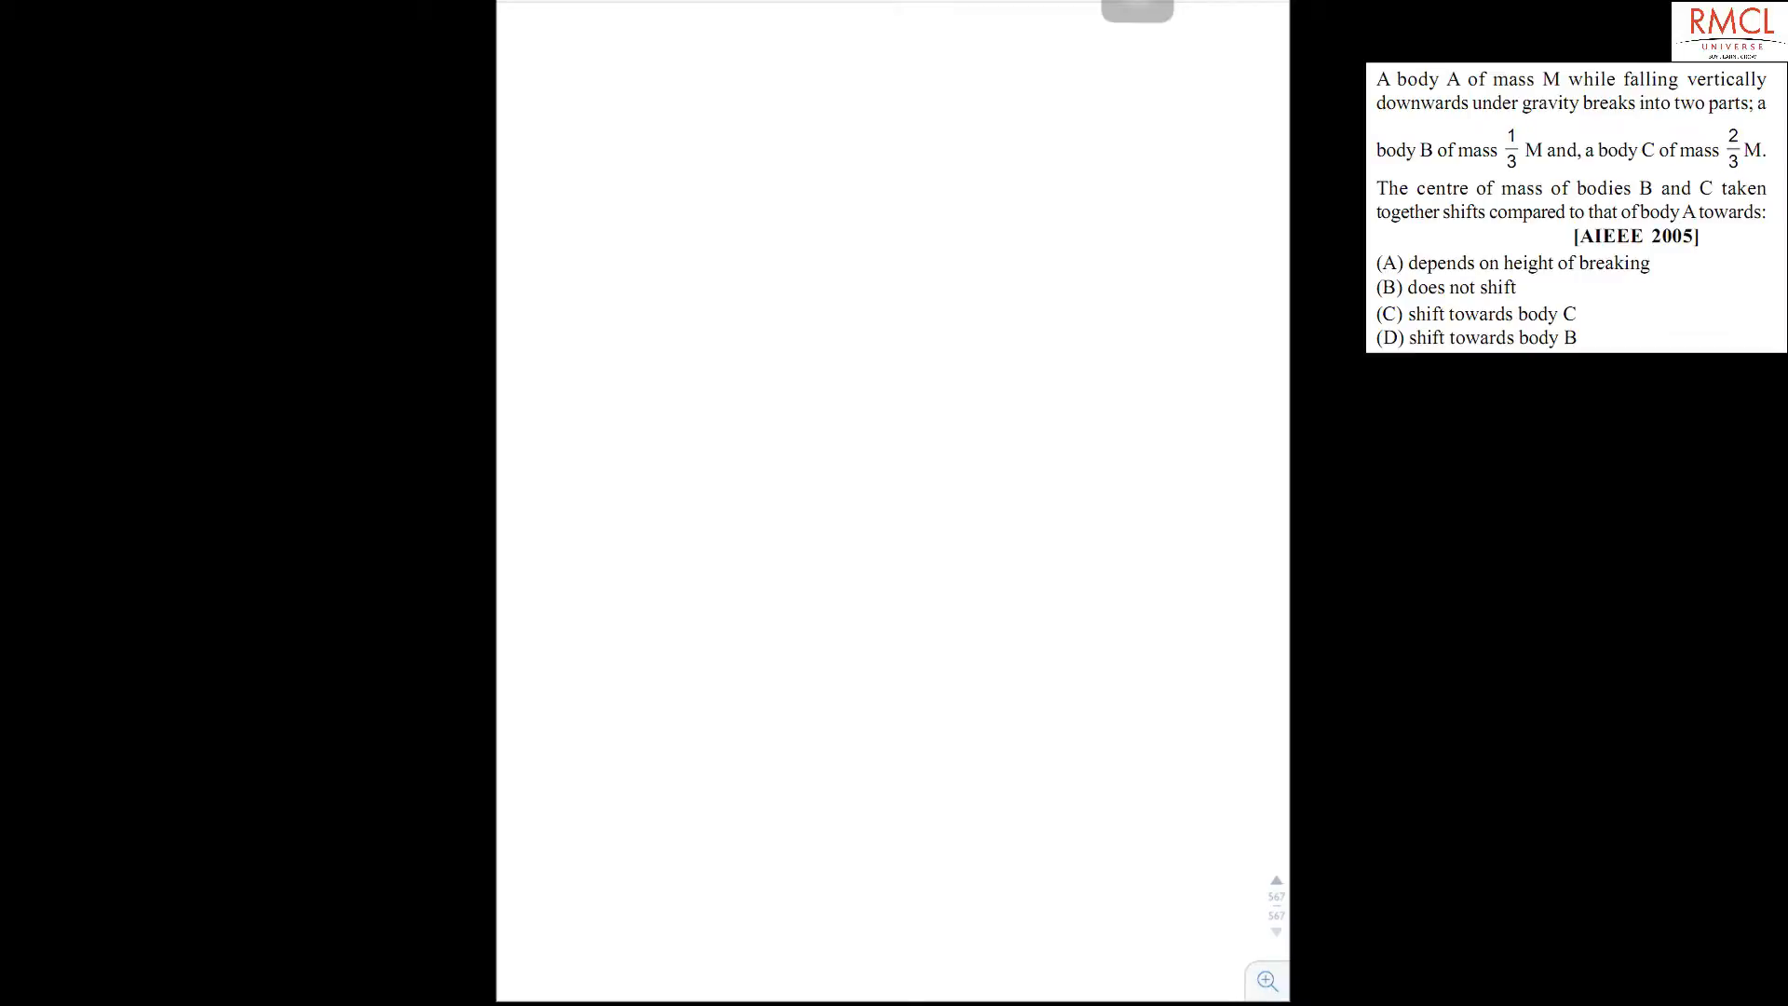
- Handwrite 'Sol–' at top left, write B beside it and circle B as the answer
{"action": "type", "text": "Sol–"}
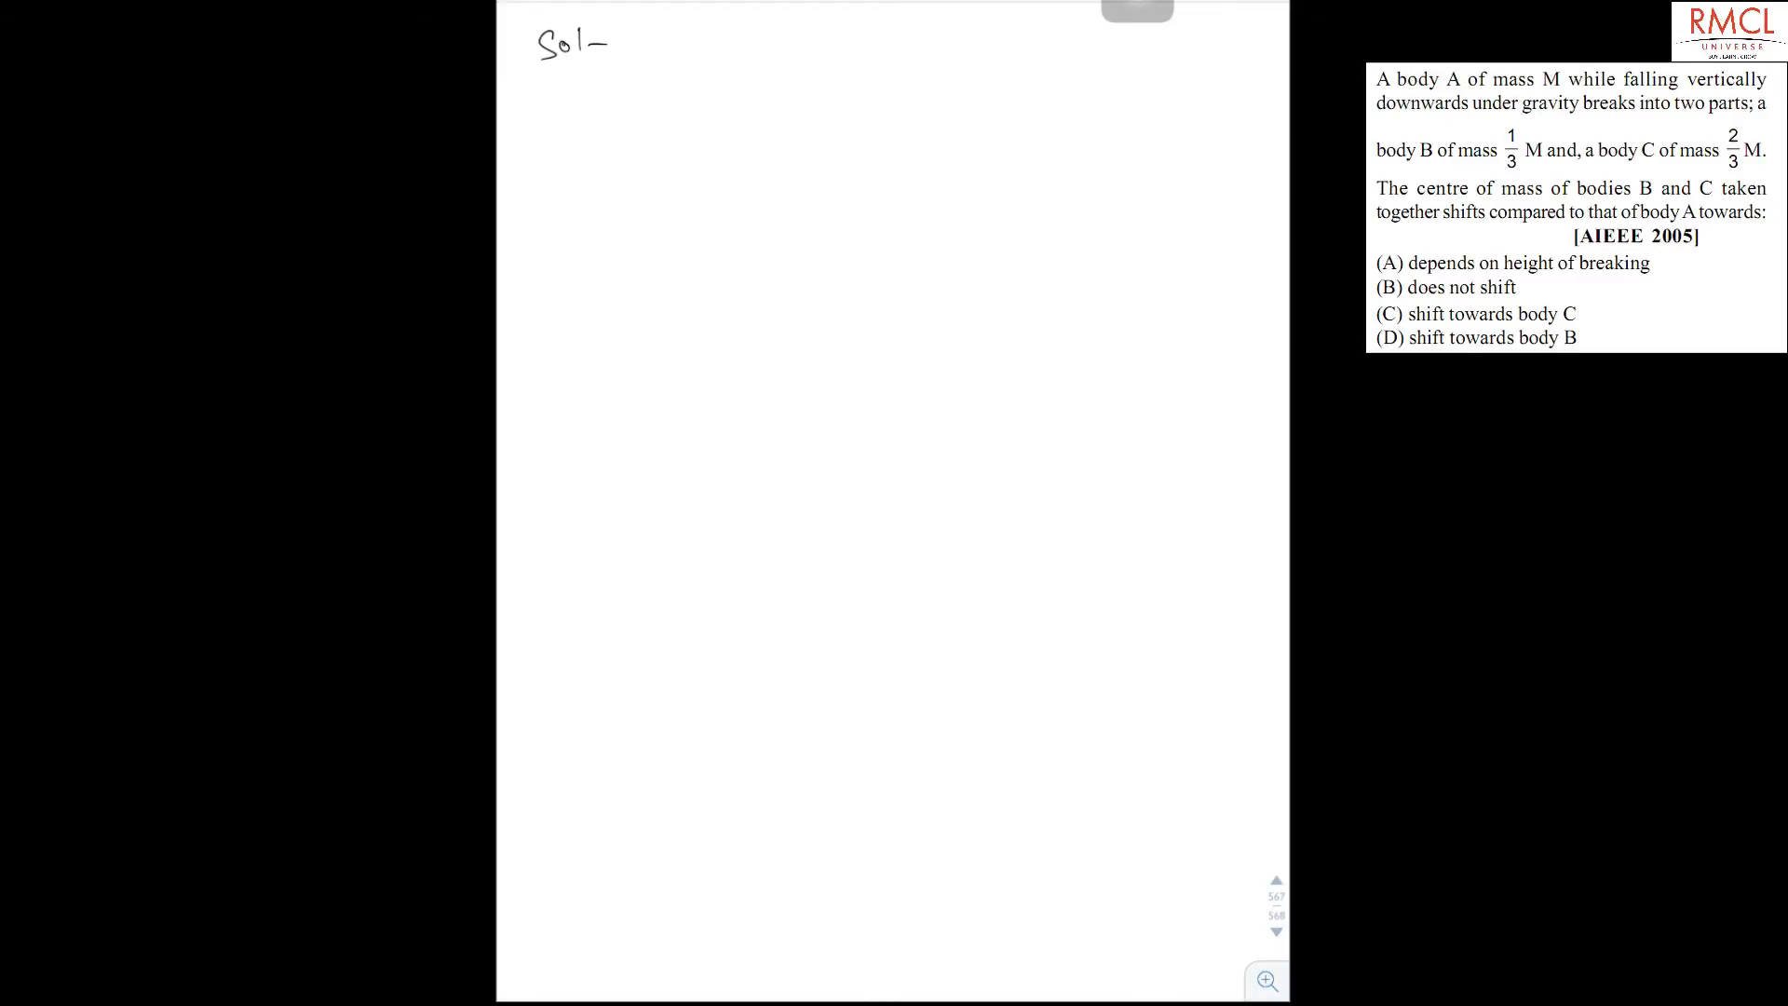
{"action": "type", "text": "(B"}
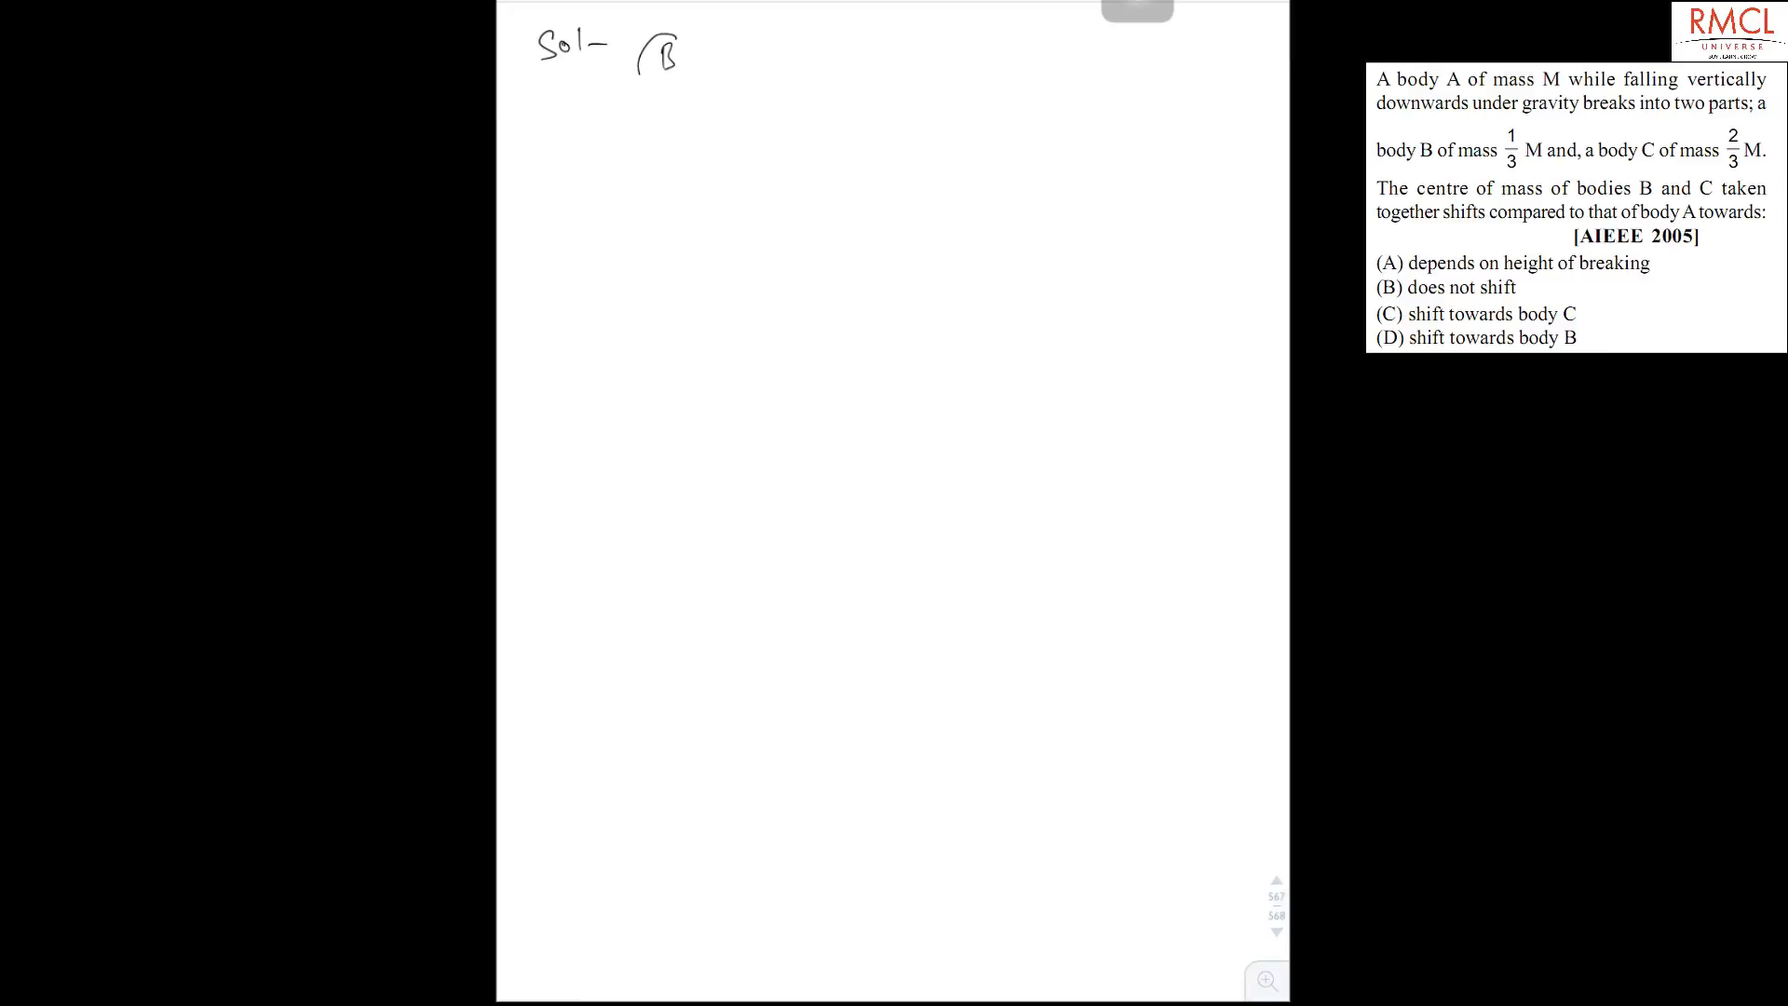
{"action": "left_click_drag", "start_coordinate": [663, 22], "coordinate": [664, 92]}
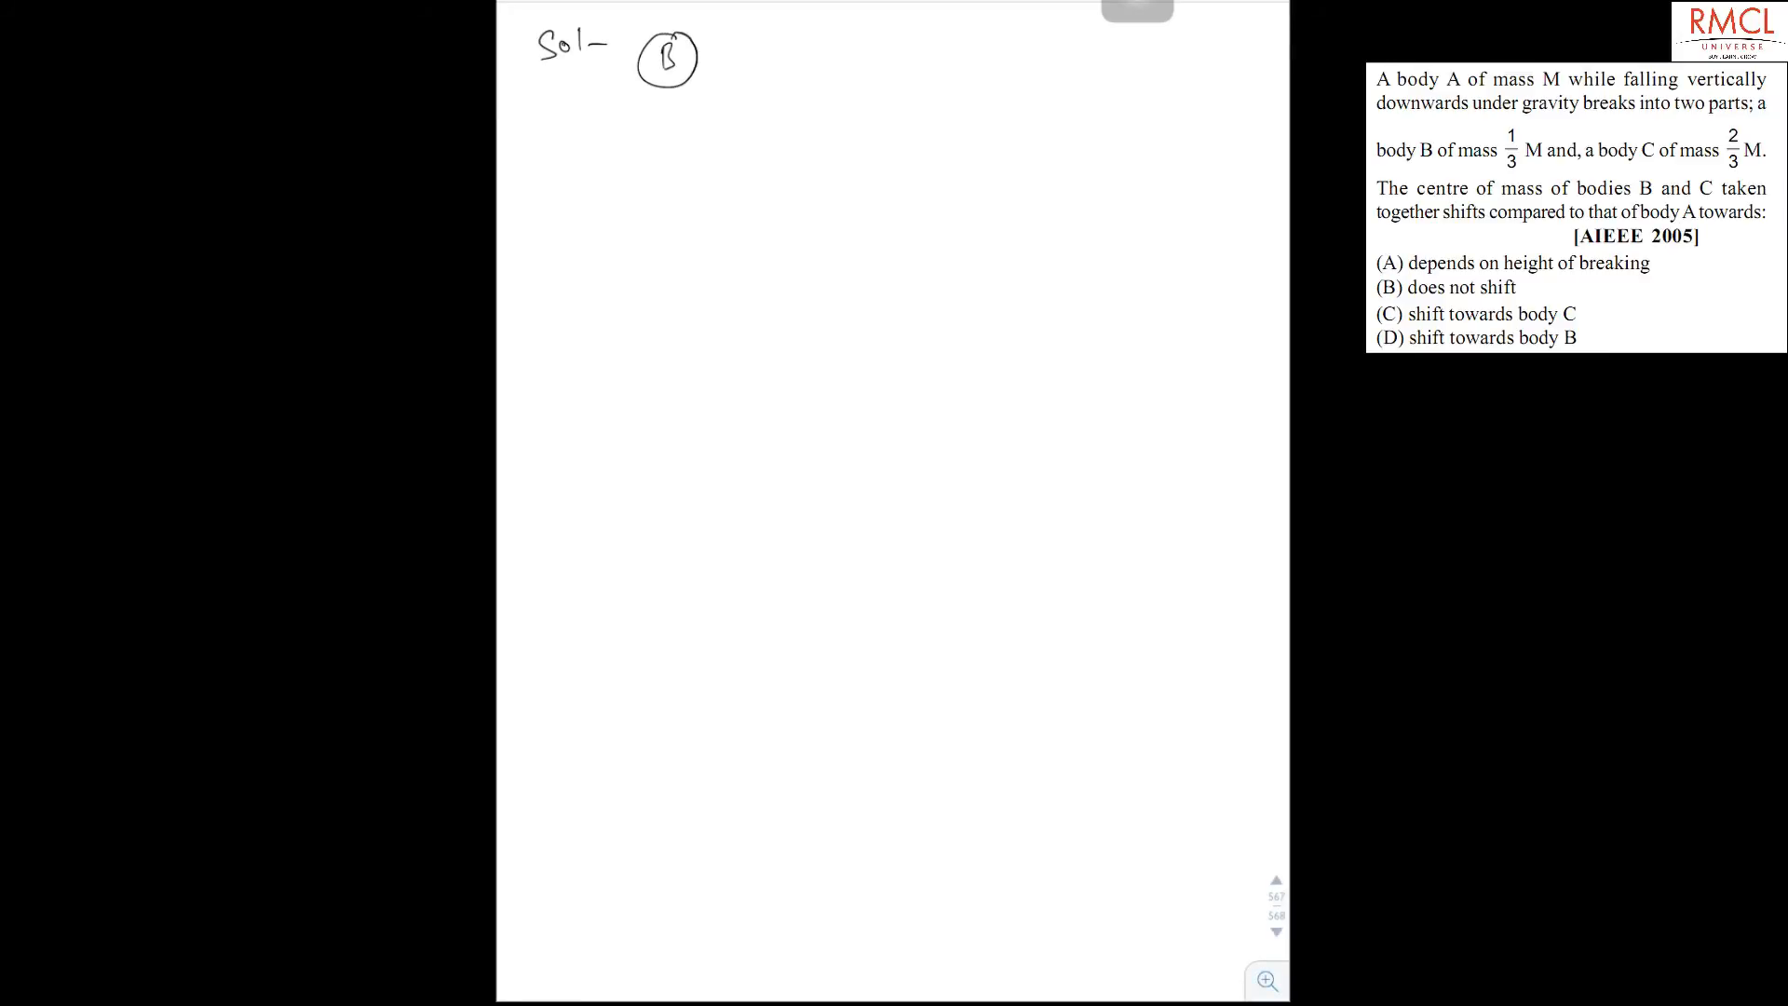